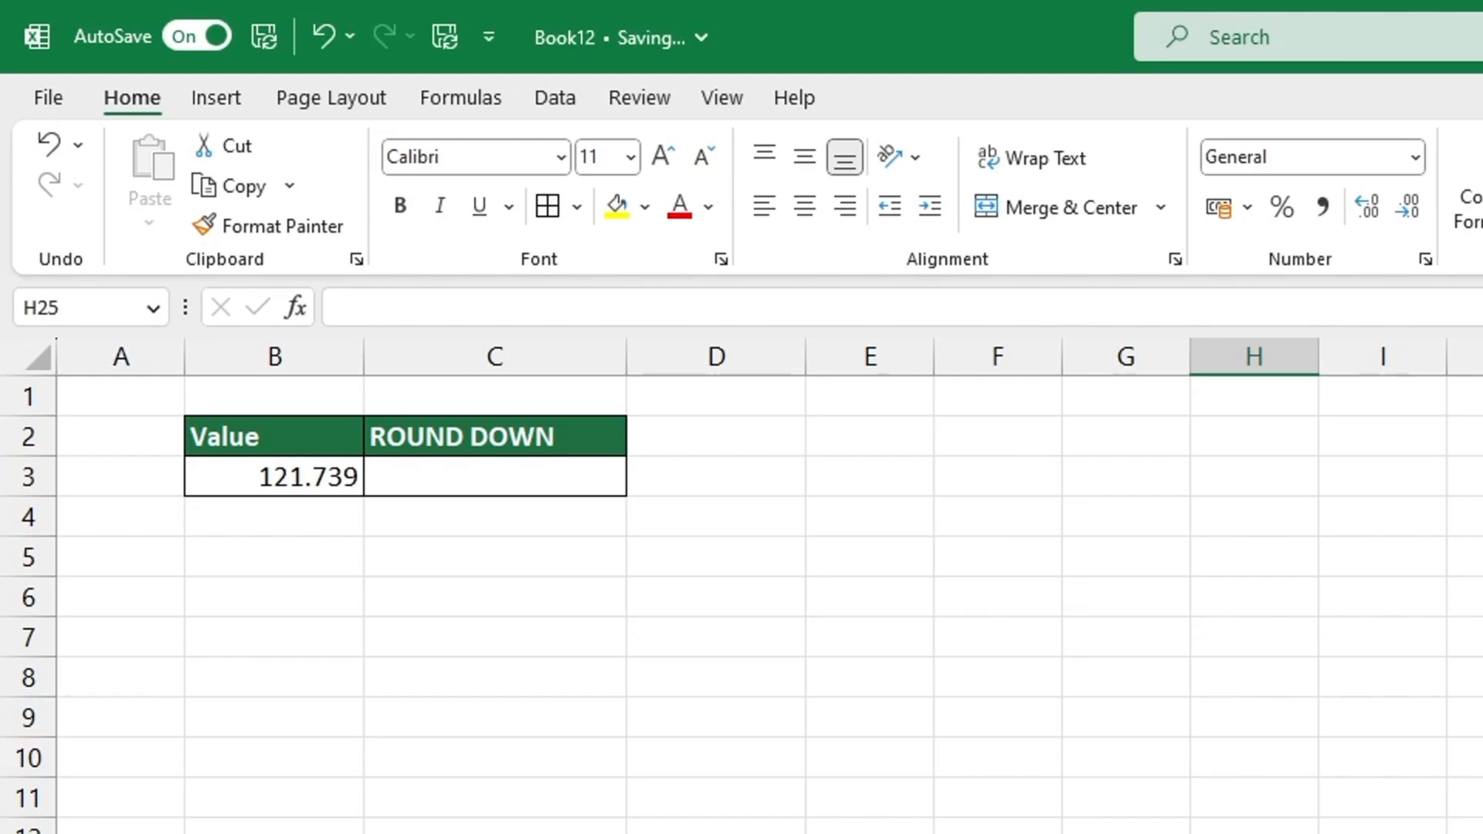
Enter =ROUNDDOWN(B3,1) in C3 so 121.739 displays as 121.7.
type("=rounddown(")
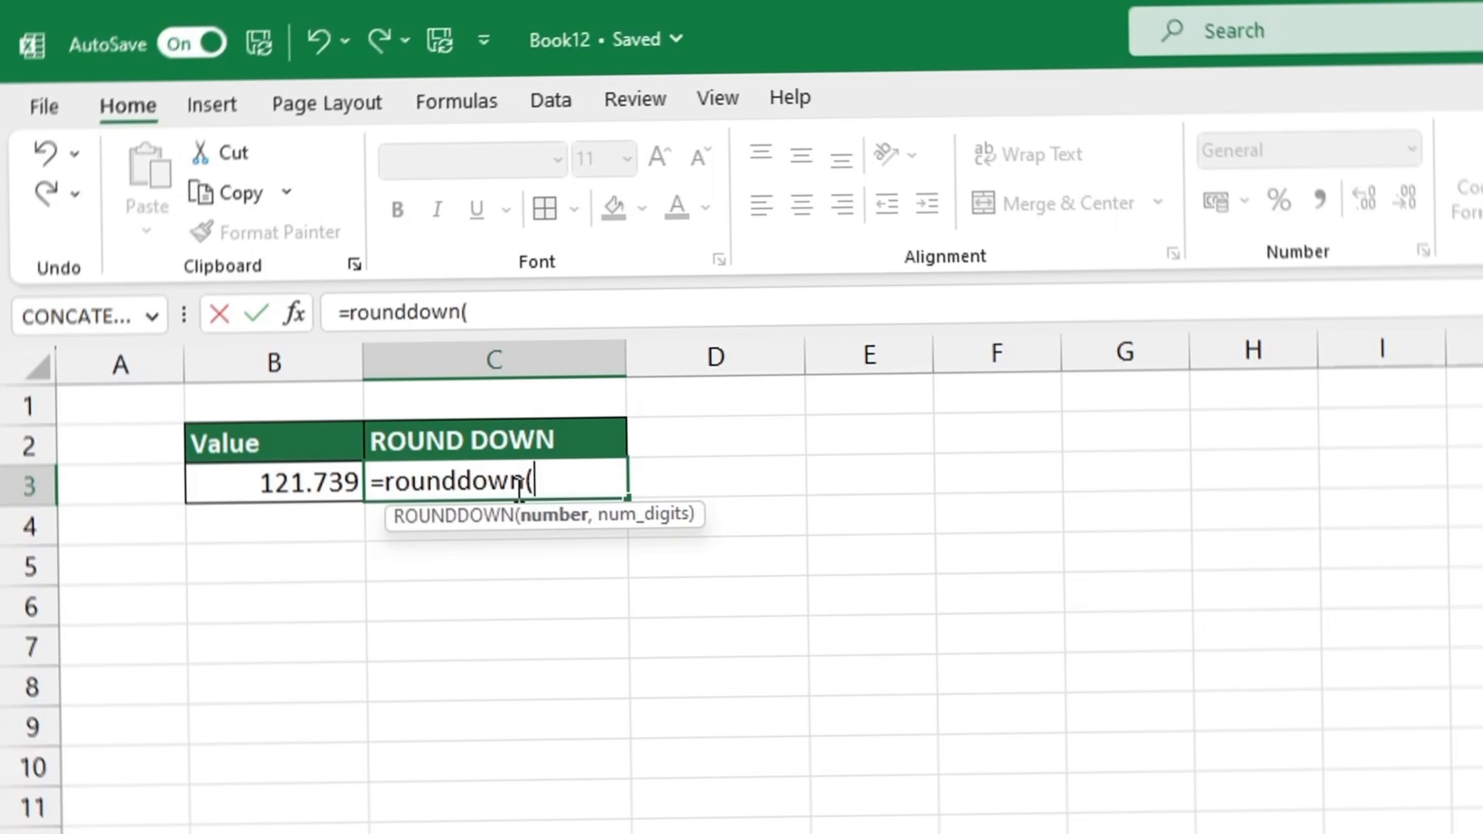
key("Enter")
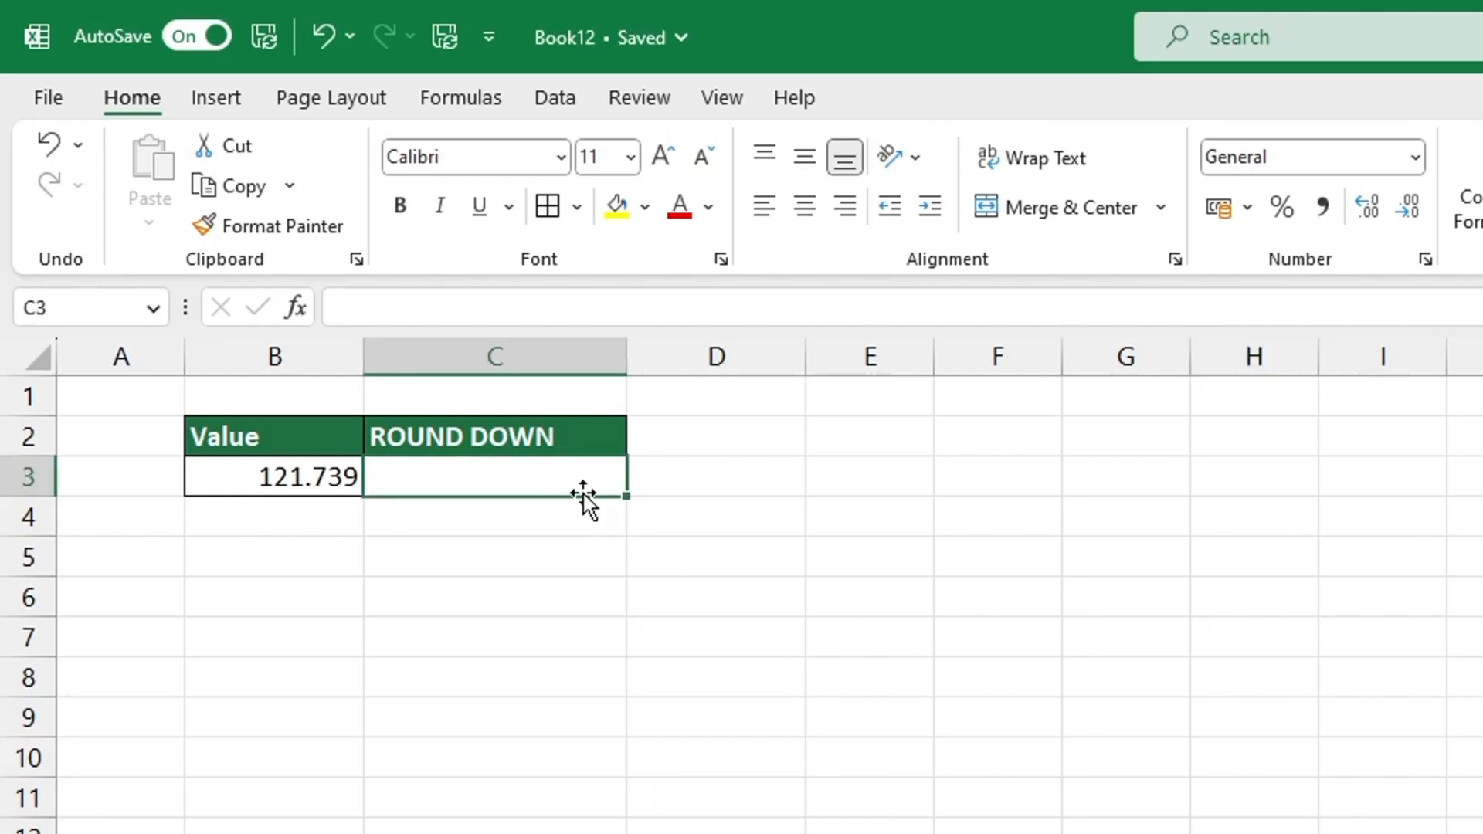
type("=round")
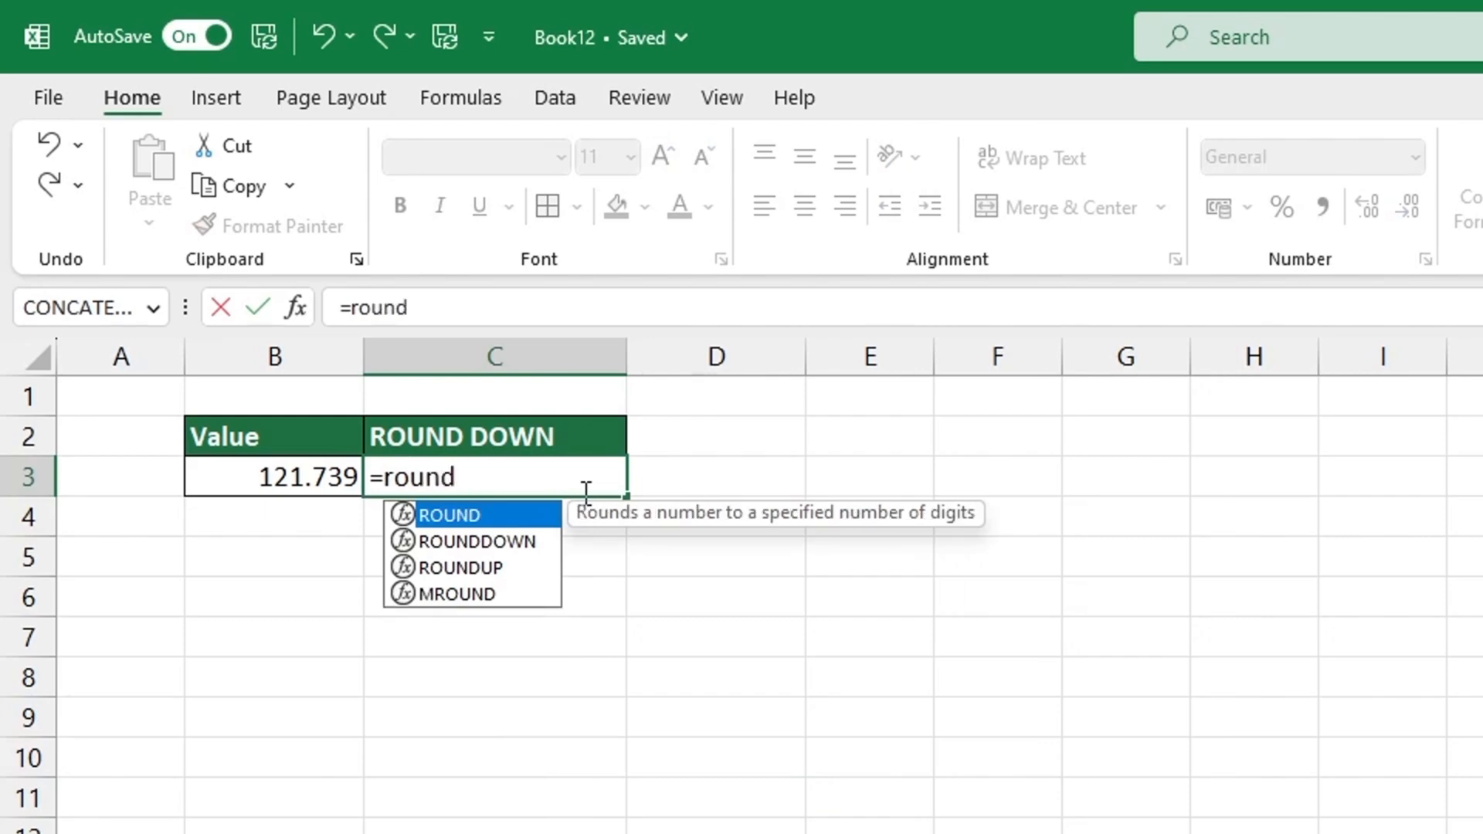
type("down(")
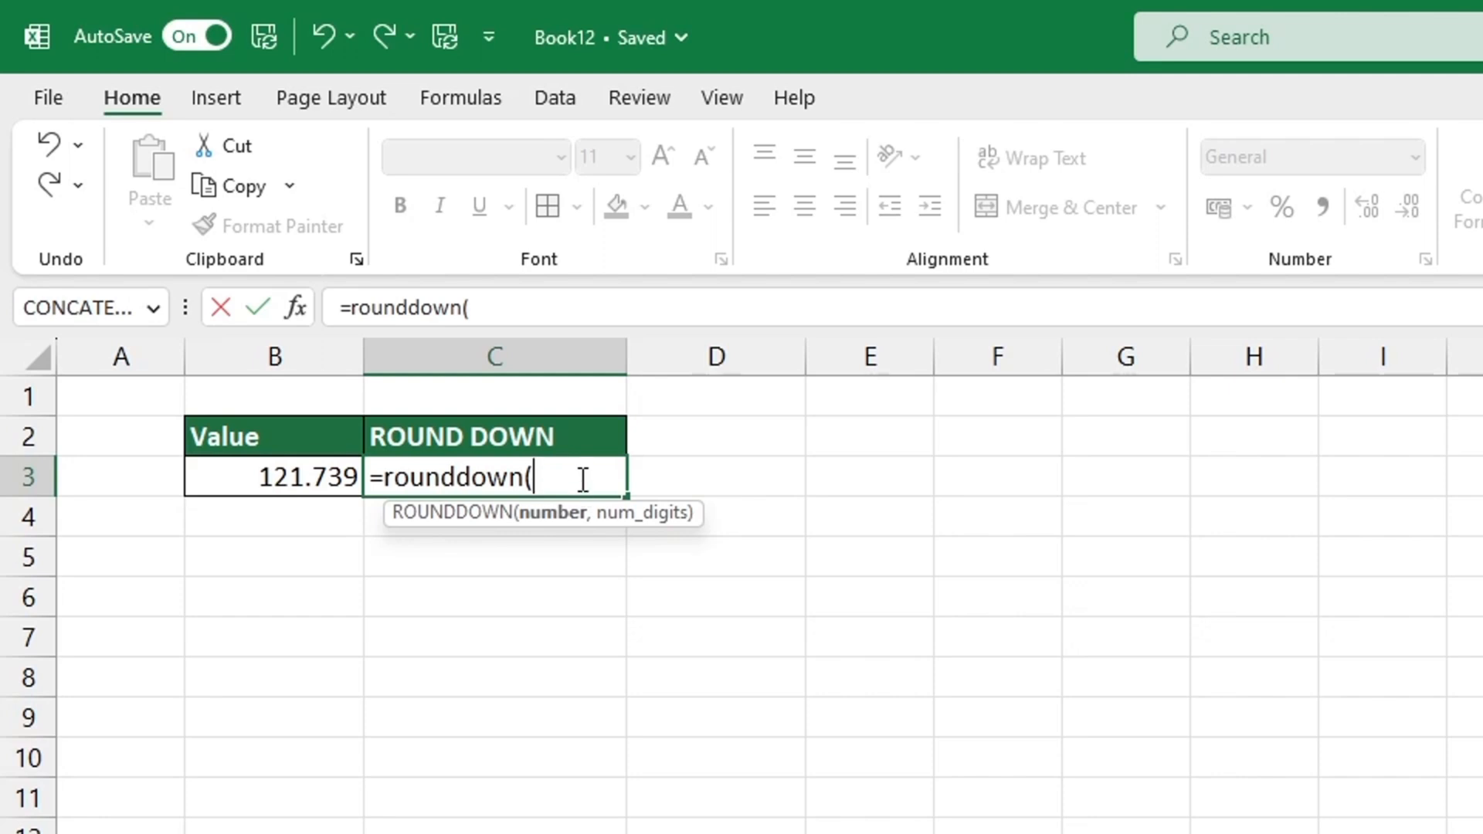
left_click(275, 476)
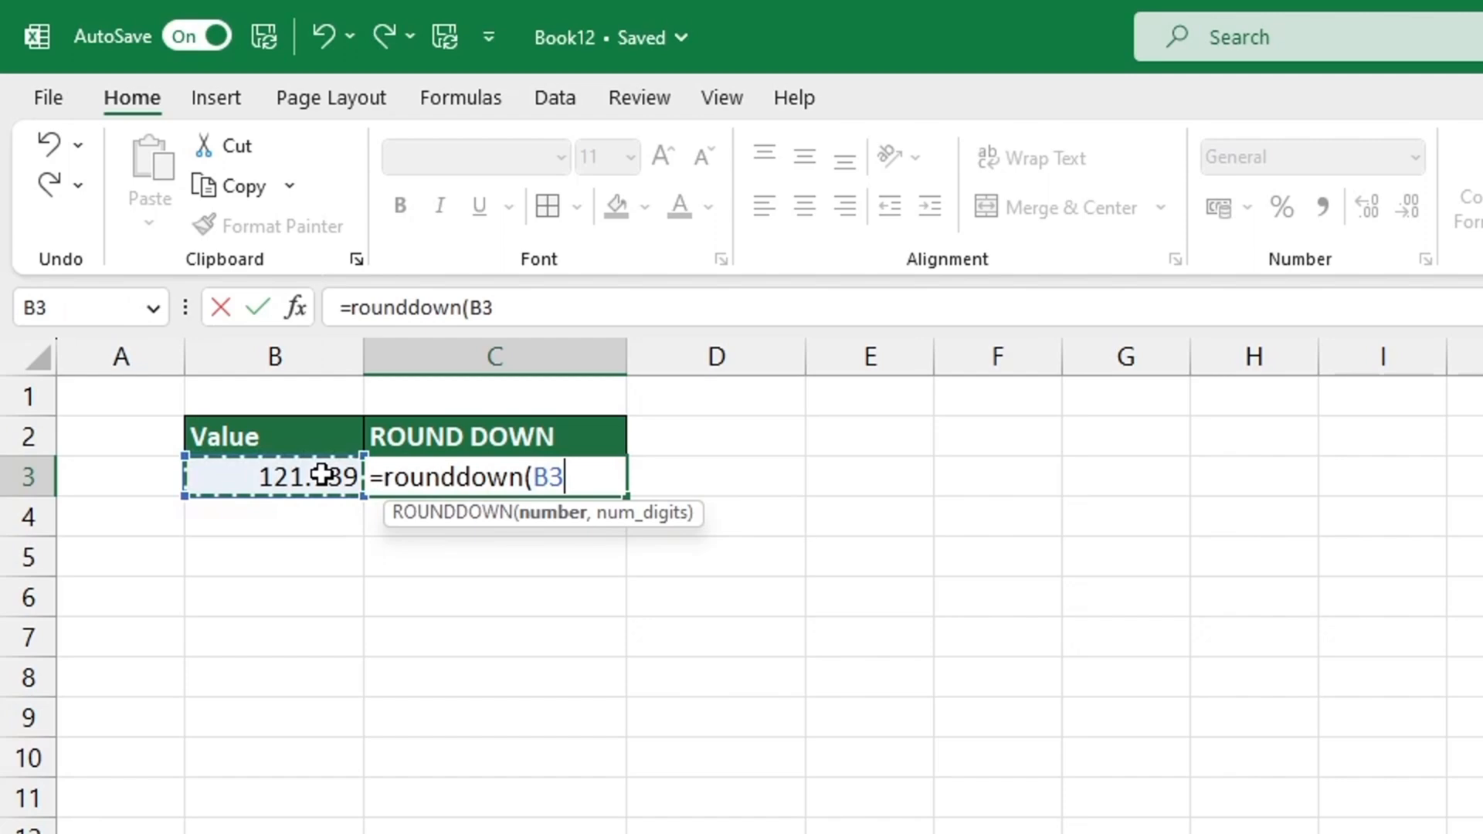
type(",")
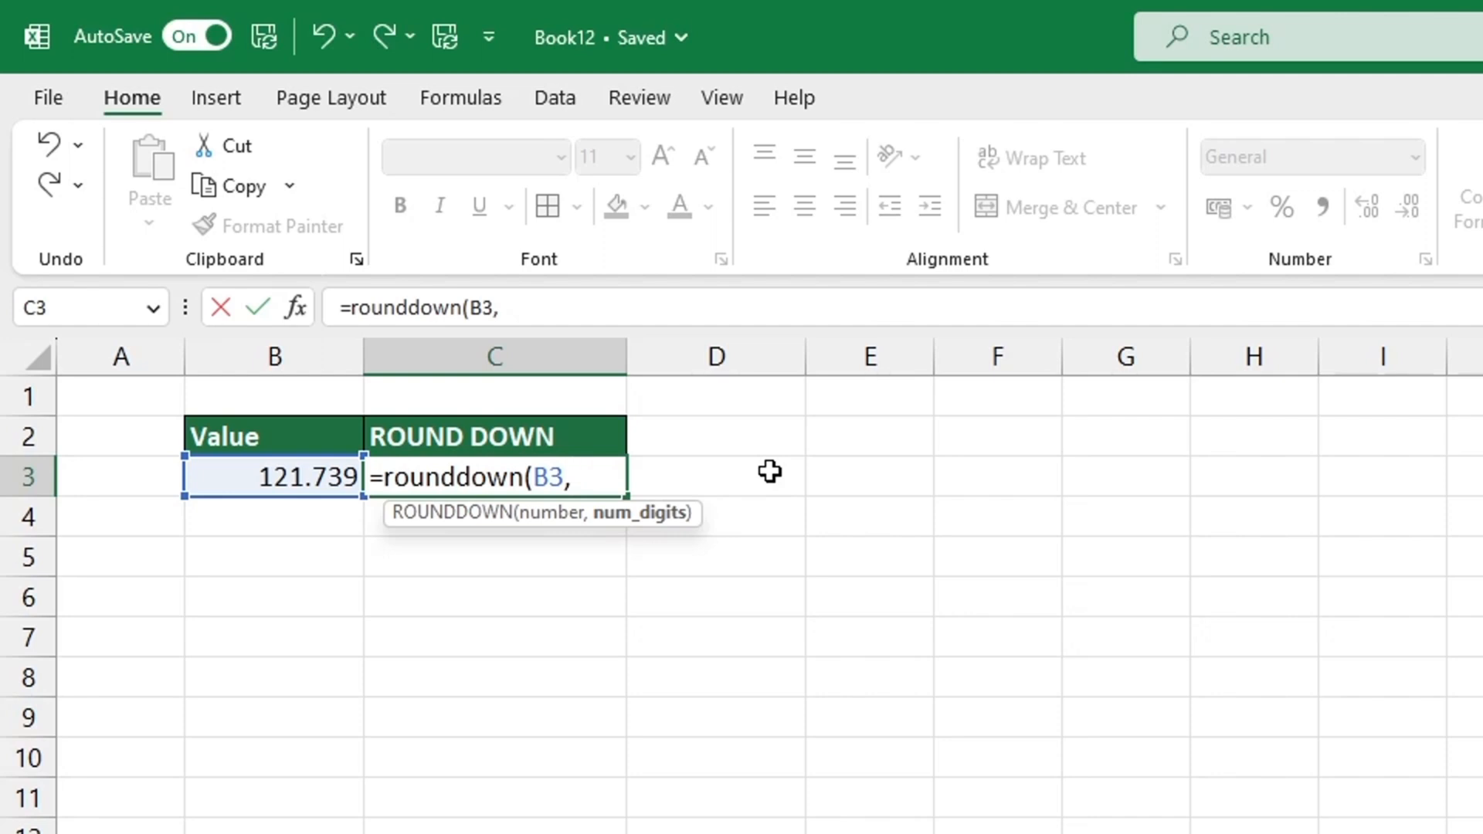
type("1")
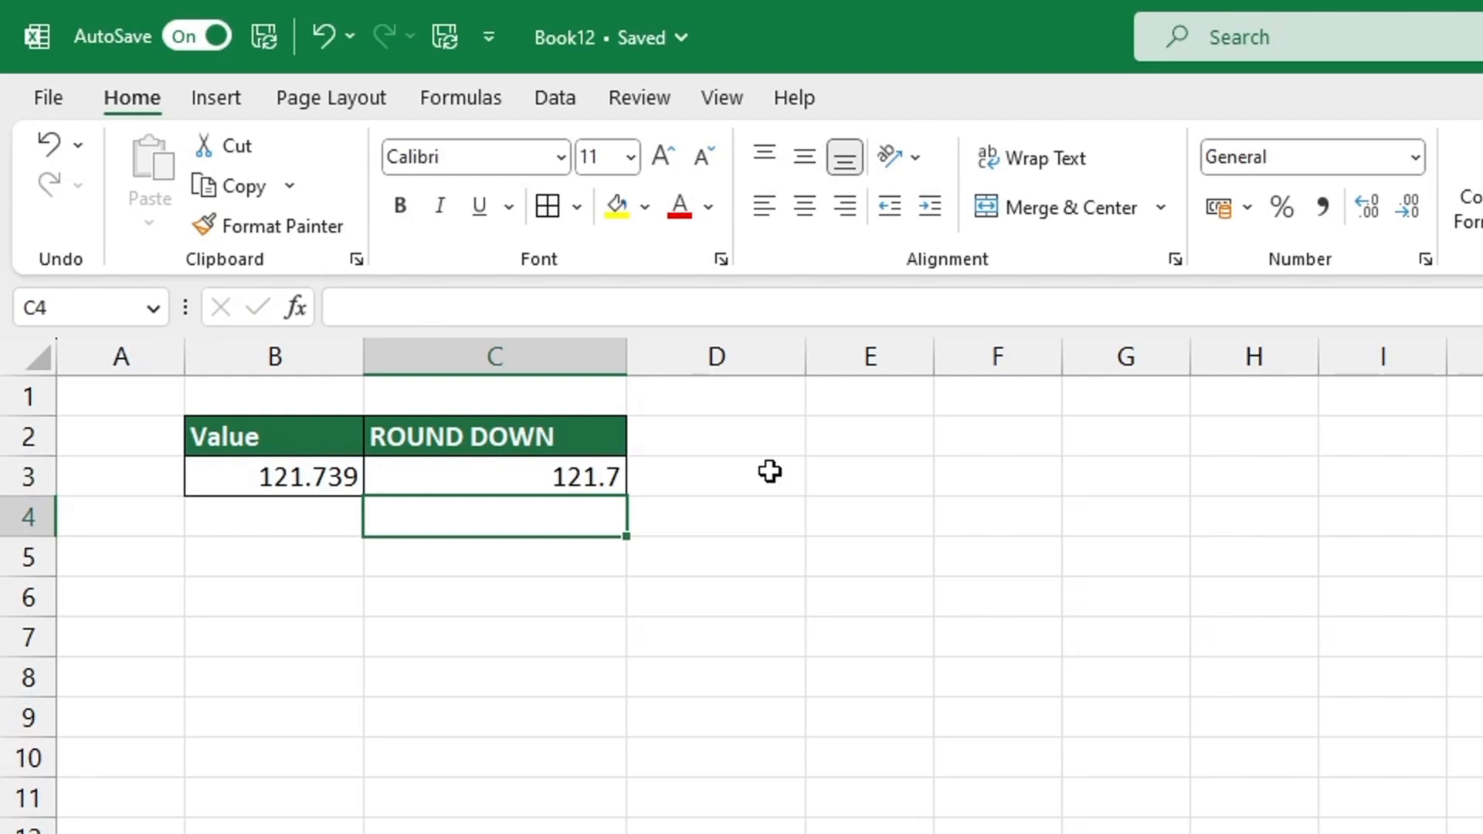
Rewrite C3's formula as =ROUNDDOWN(B3,2) to show 121.73.
double_click(494, 476)
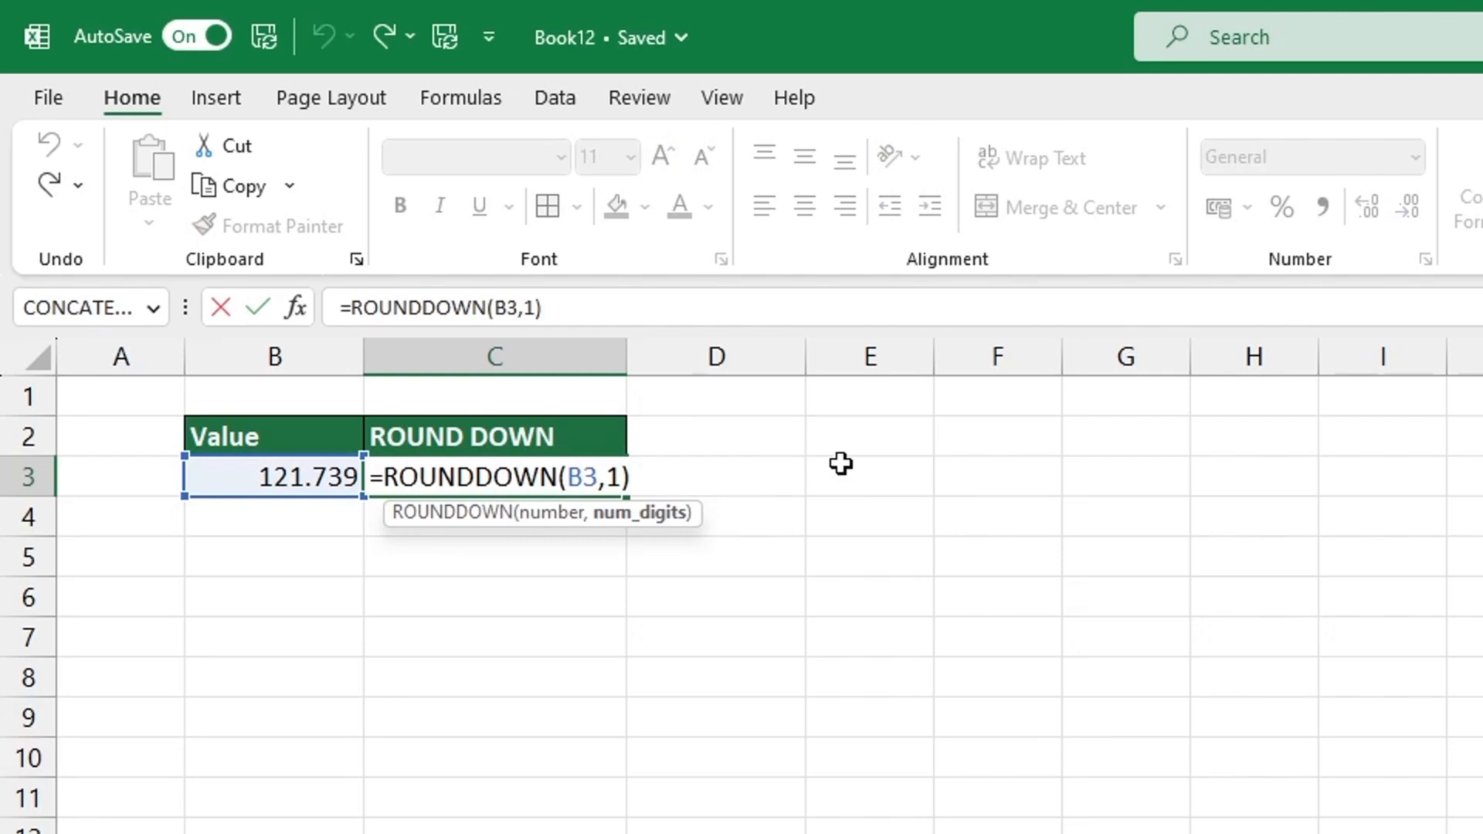
key("enter")
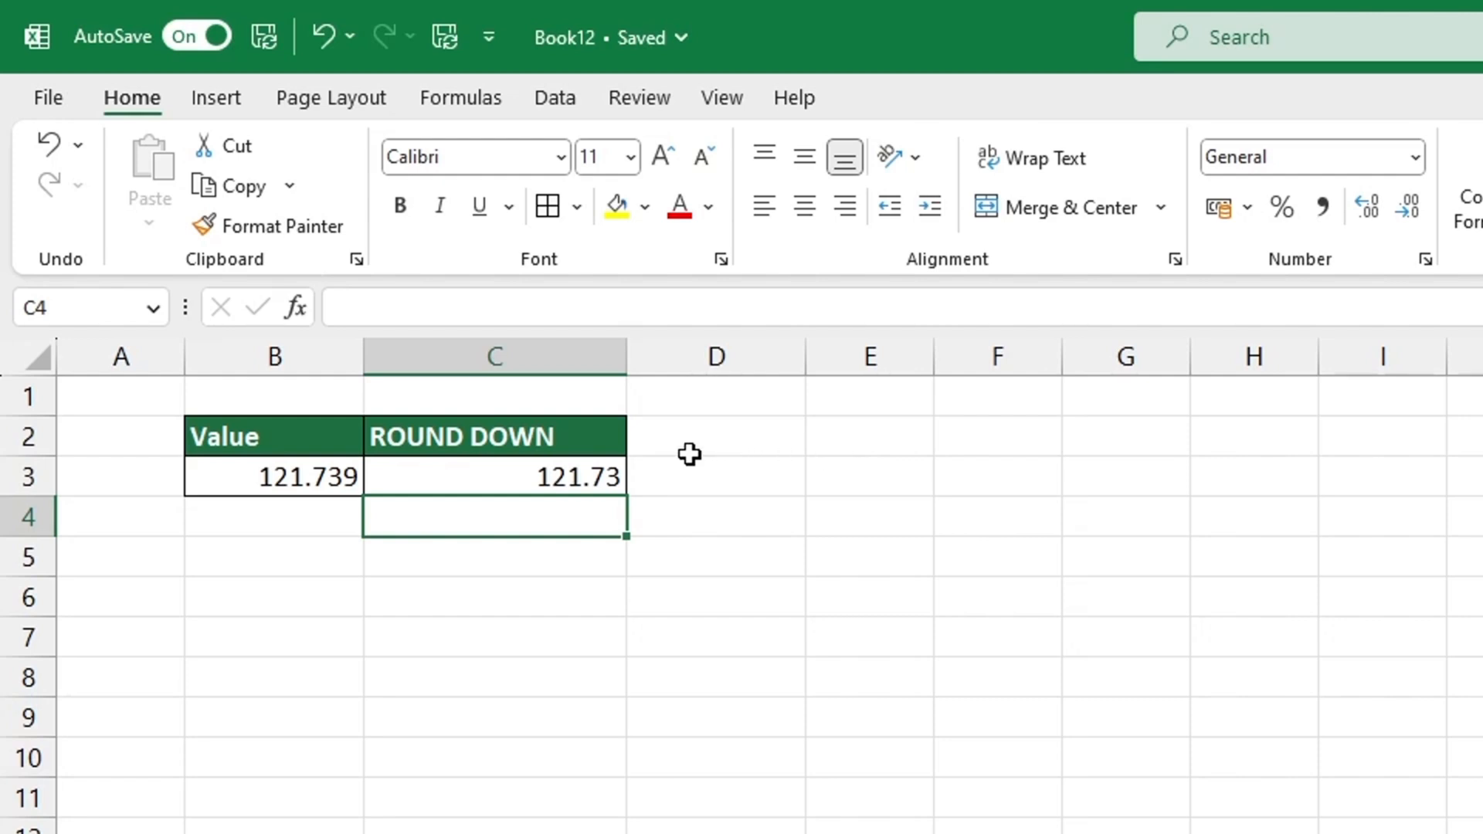
type("=ROUNDDOWN(B3,2)")
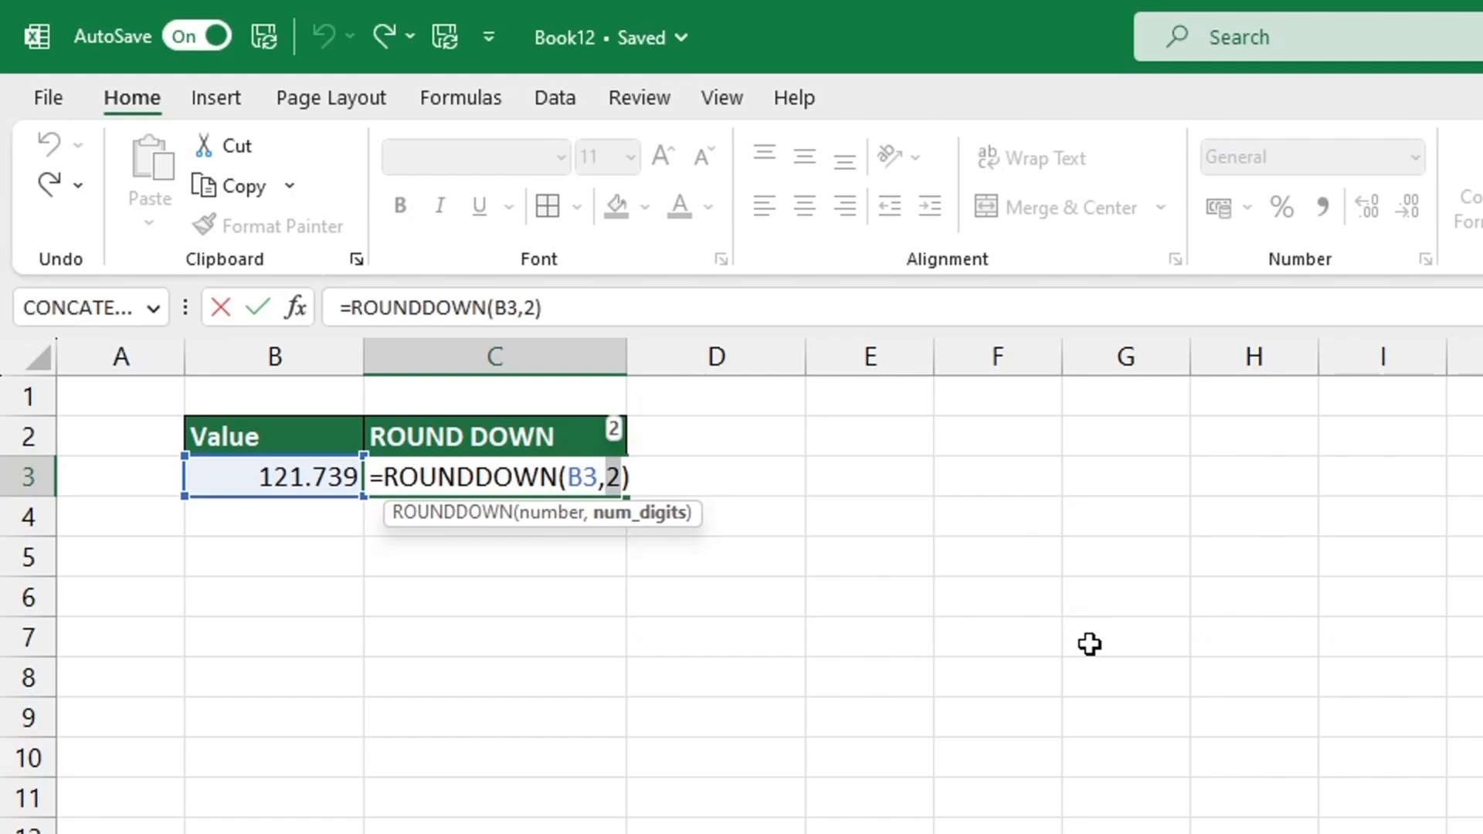
Set the ROUNDDOWN digits argument in C3 to 0, giving 121.
key("enter")
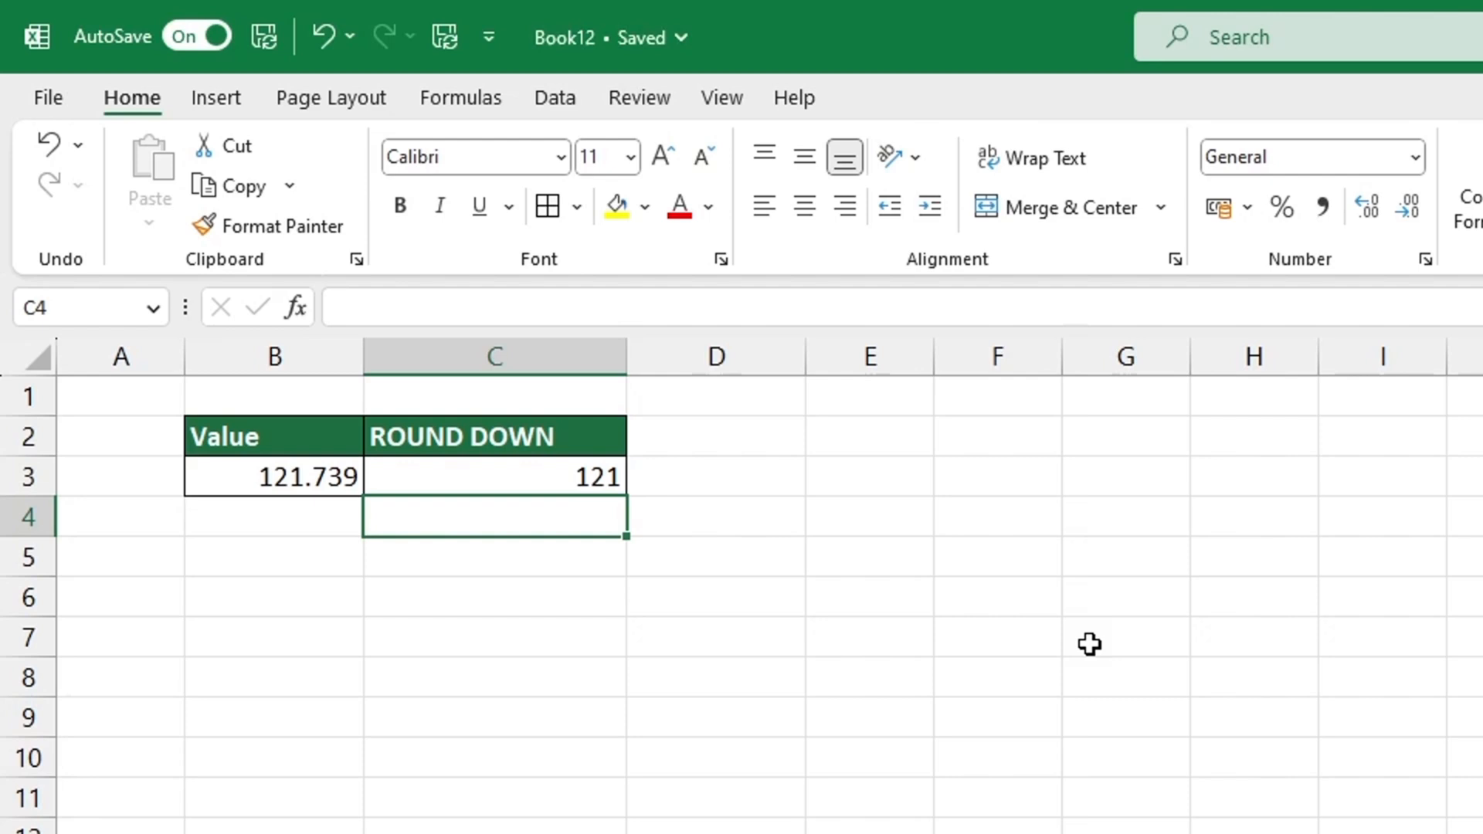
mouse_move(669, 488)
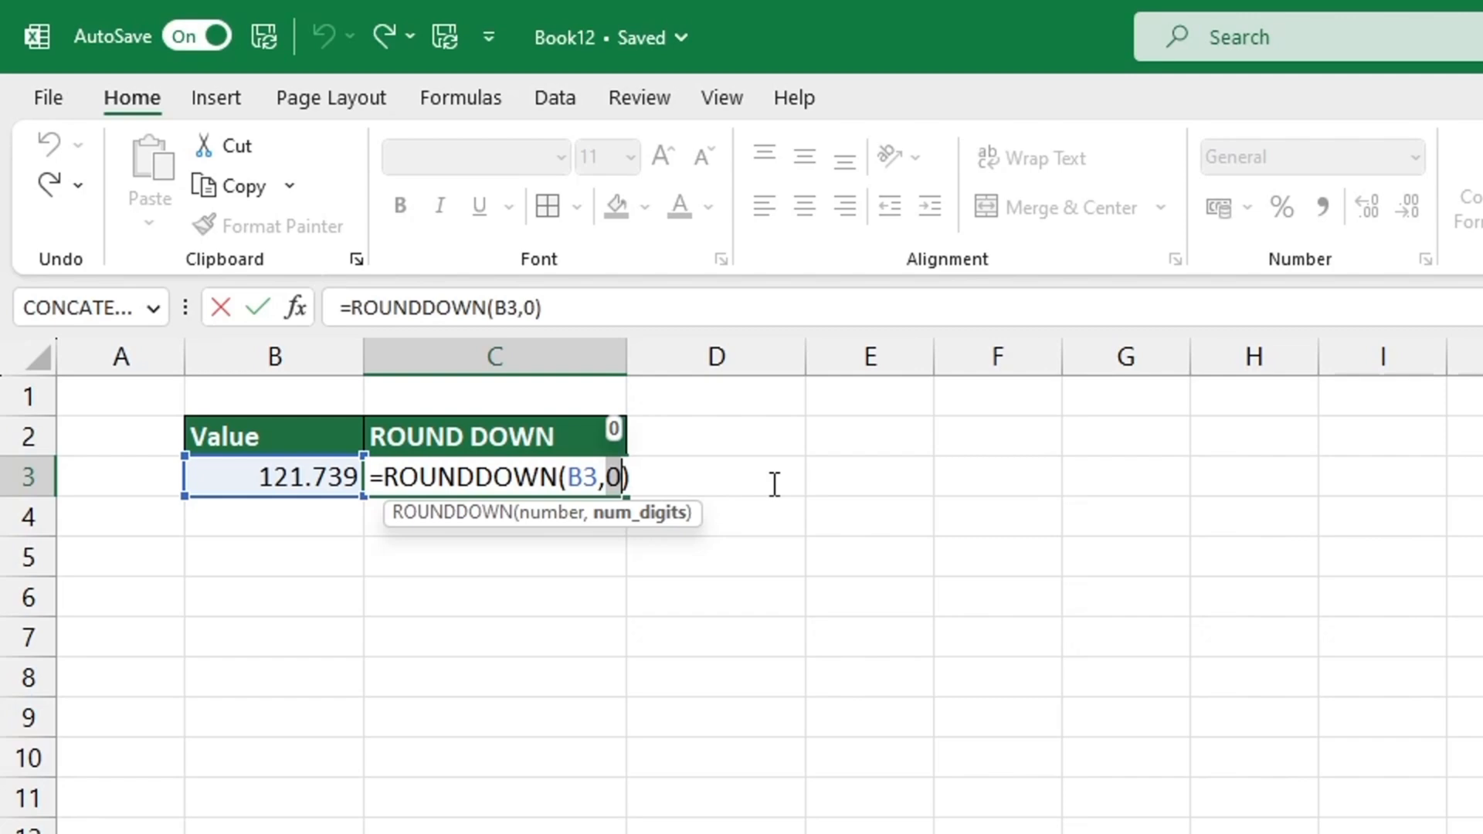
Set C3's digits argument to -1 (showing 120), then begin changing it to -2.
type("-1")
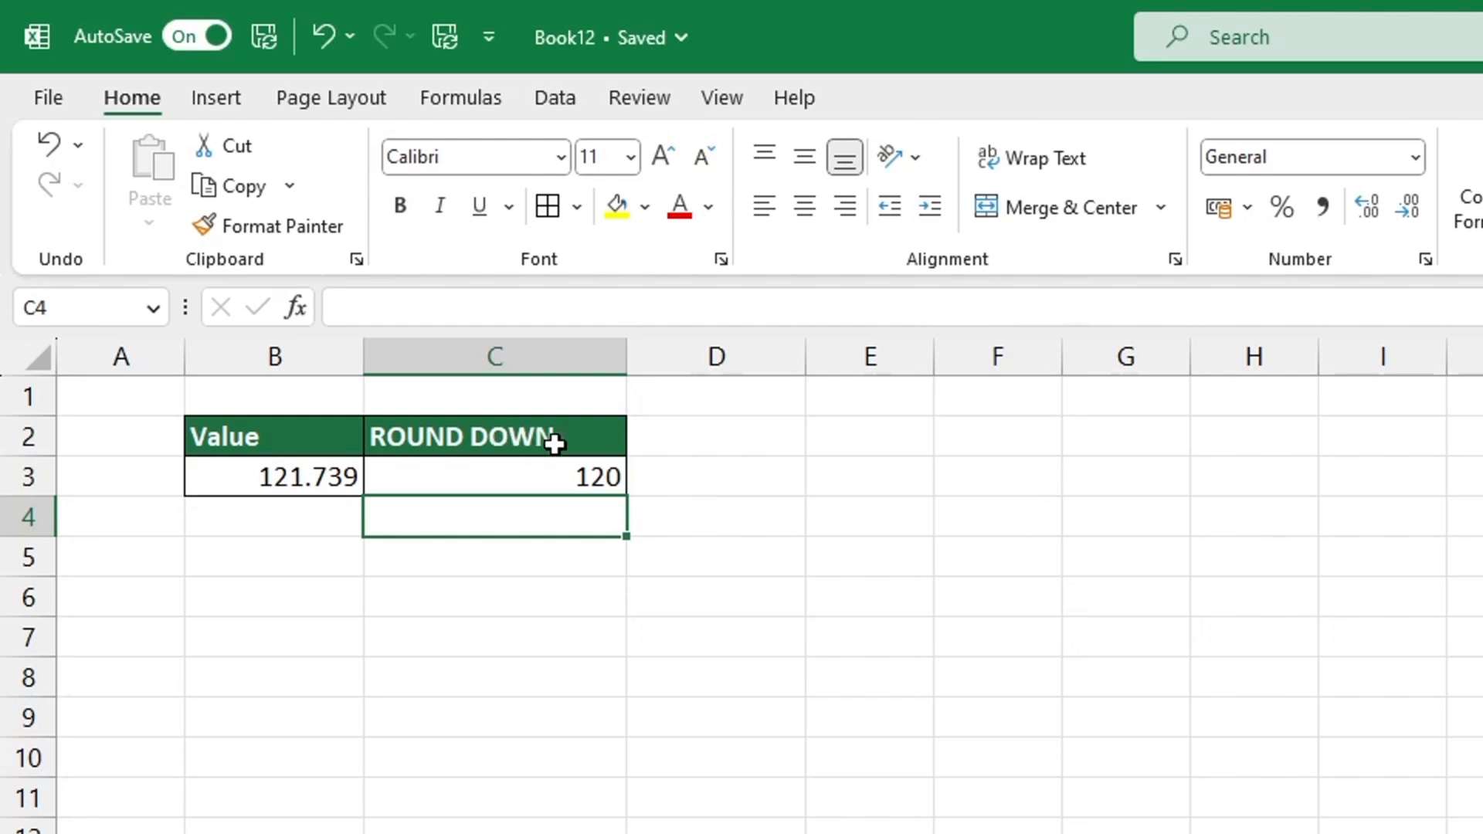
double_click(493, 476)
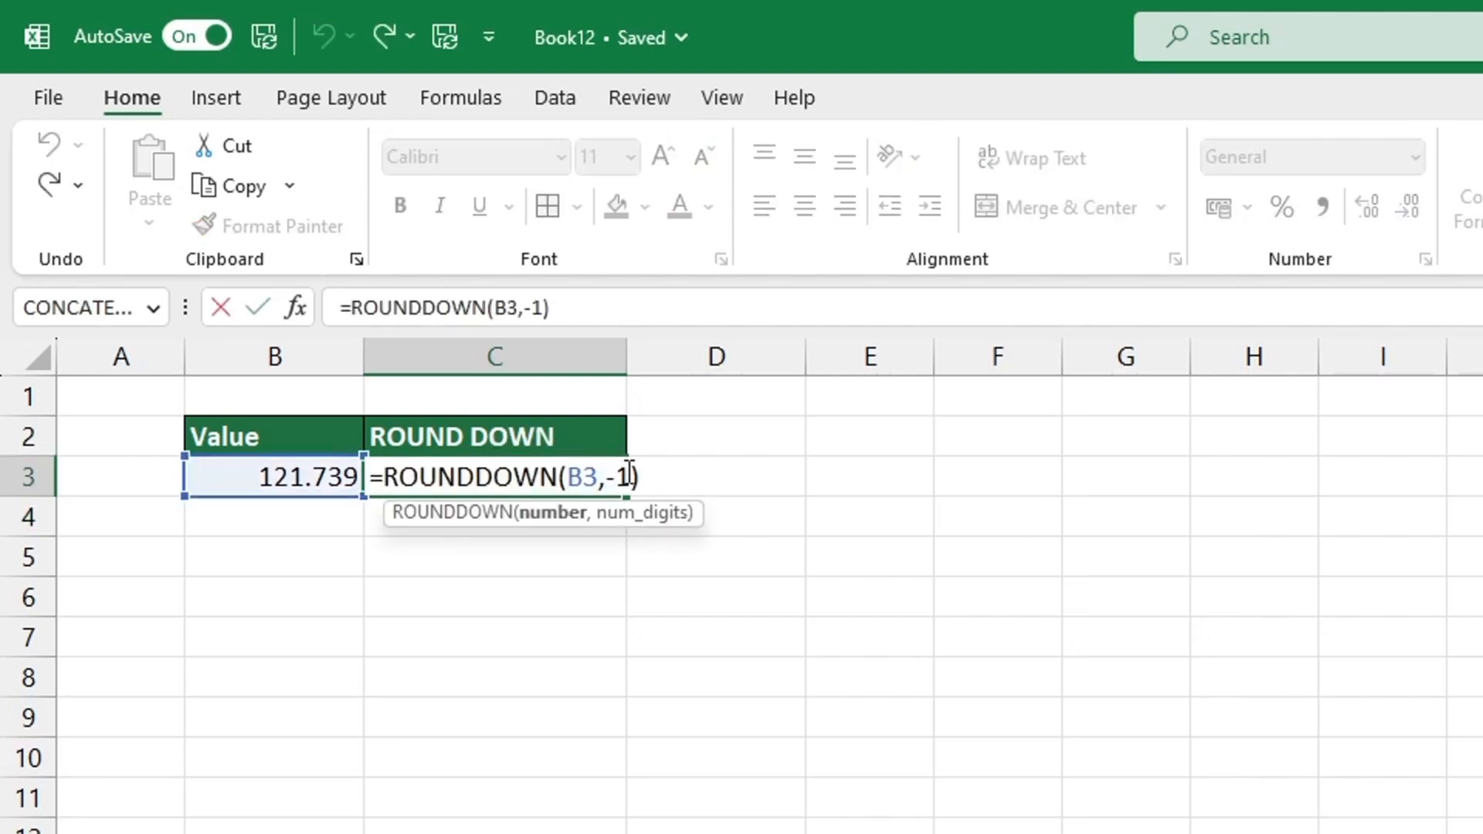
type("2")
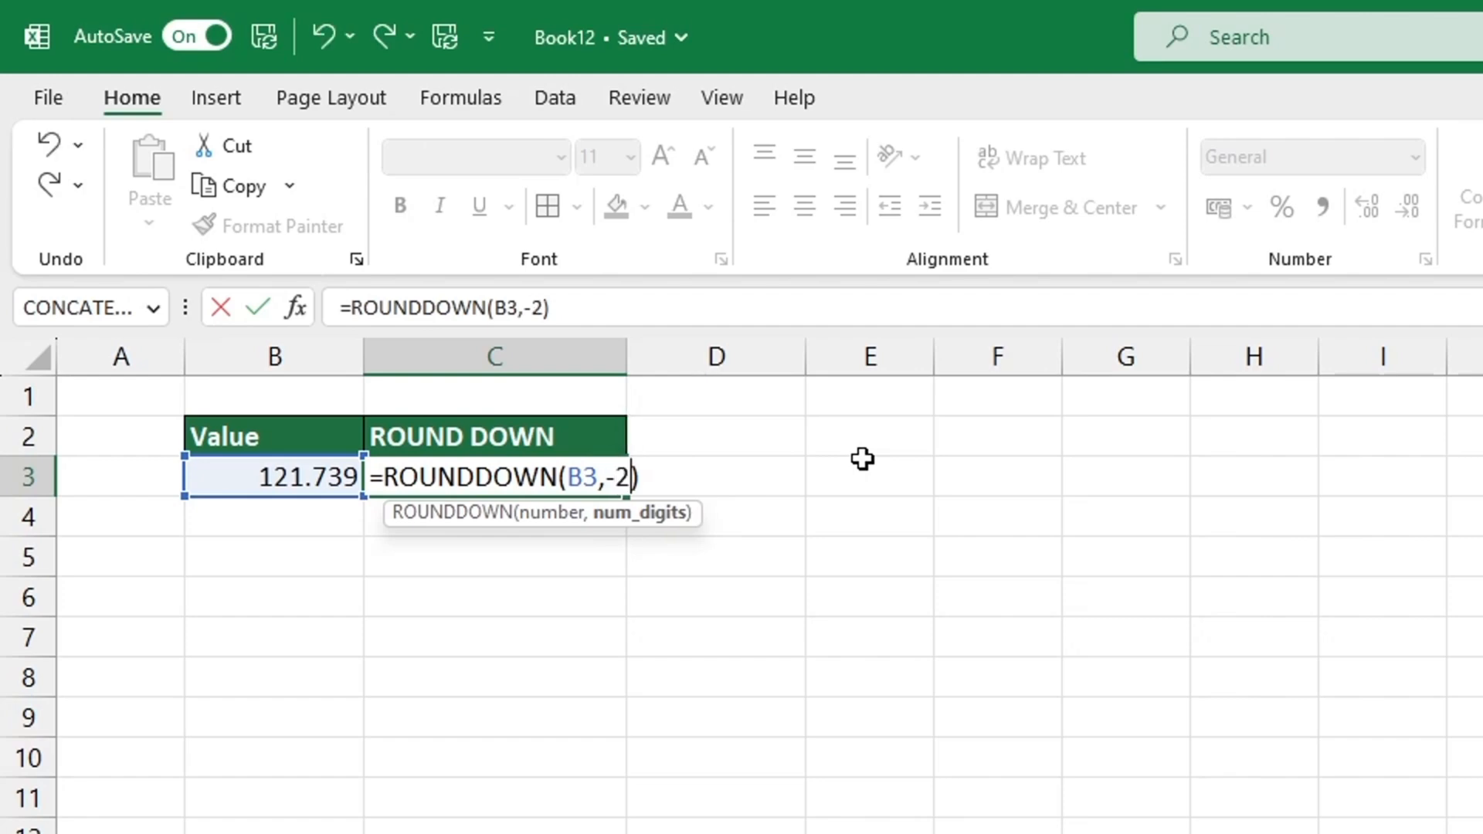